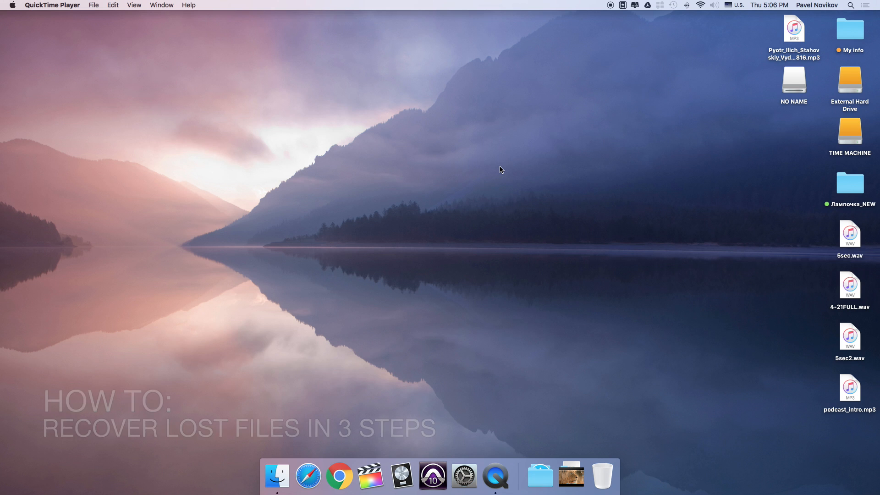
{"action": "mouse_move", "coordinate": [533, 402]}
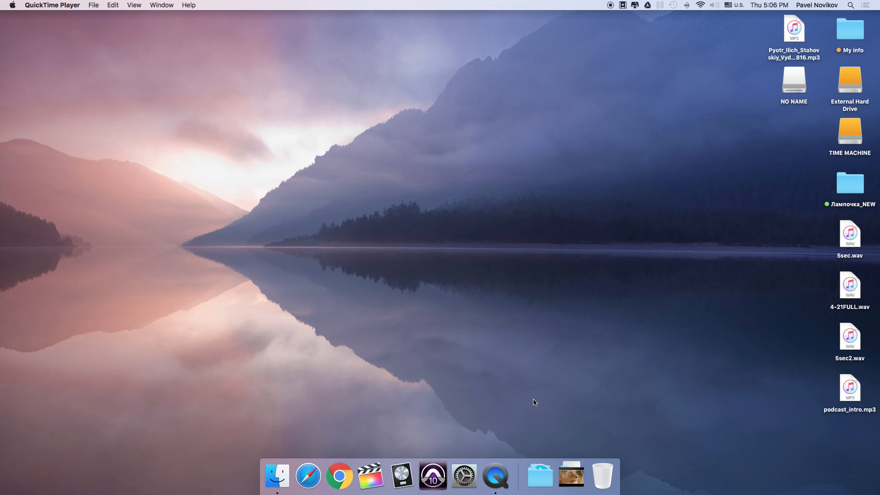
Launch iSkySoft Data Recovery from the Dock.
{"action": "left_click", "coordinate": [540, 476]}
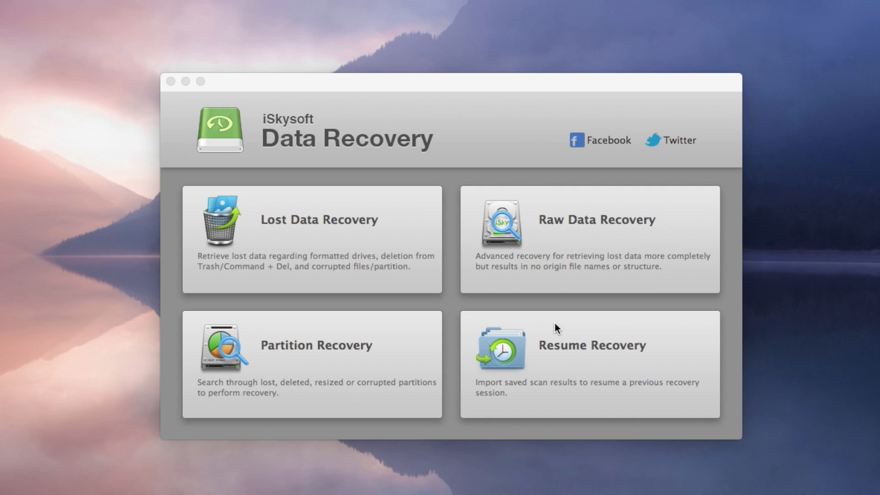
{"action": "mouse_move", "coordinate": [557, 328]}
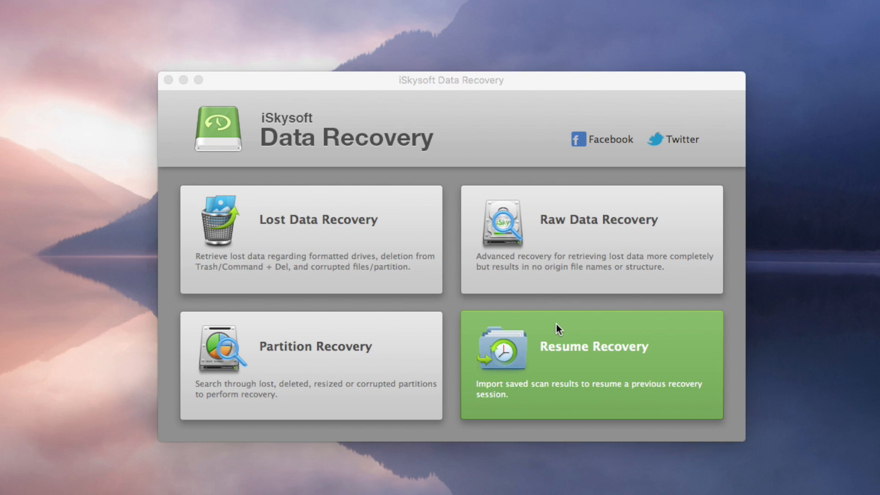
Choose the Lost Data Recovery mode from the start screen.
{"action": "left_click", "coordinate": [311, 239]}
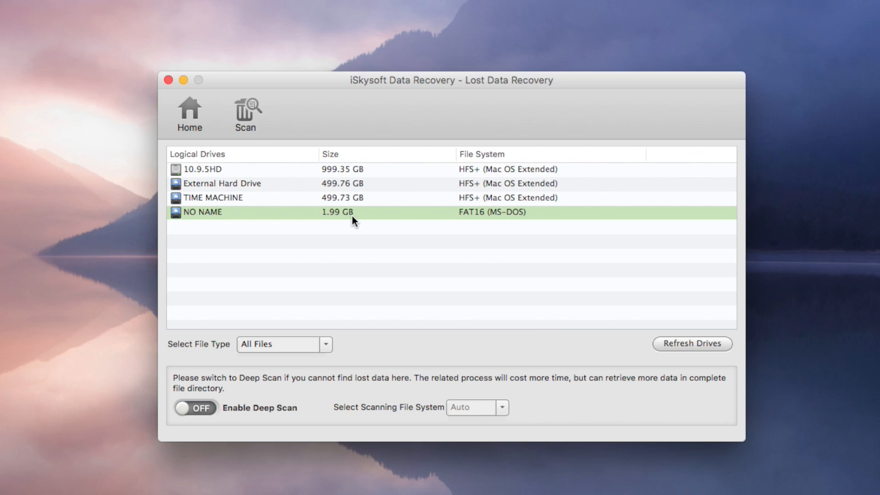
Scan the 1.99 GB NO NAME drive, finding 56 lost files (17.96 MB).
{"action": "left_click", "coordinate": [245, 113]}
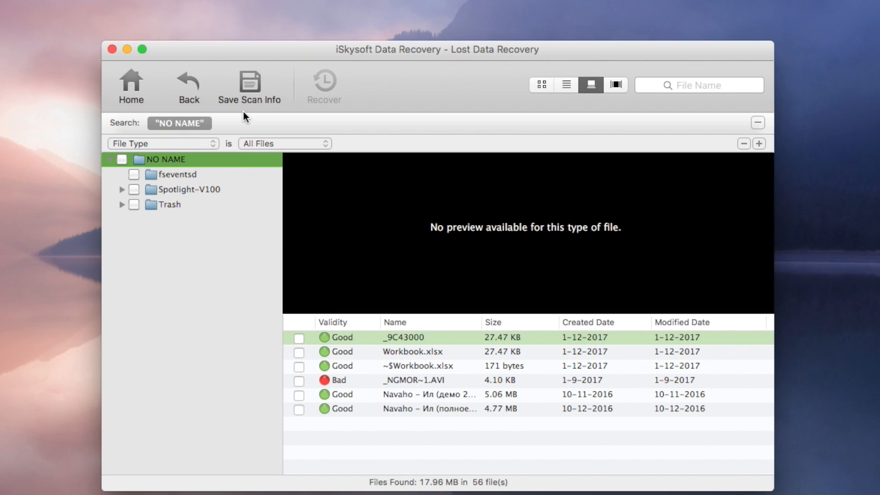
{"action": "mouse_move", "coordinate": [281, 235]}
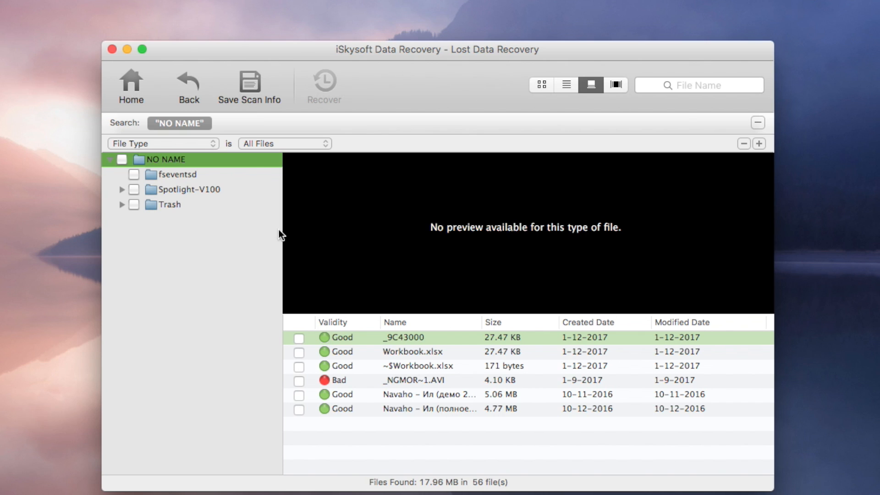
Mark Workbook.xlsx, _NGMOR~1.AVI and the Navaho file (5.09 MB) and start their recovery.
{"action": "left_click", "coordinate": [413, 352]}
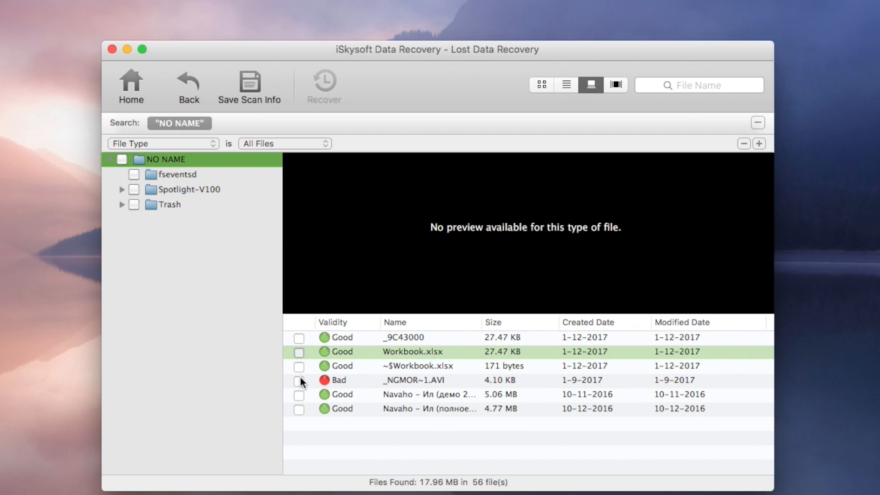
{"action": "left_click", "coordinate": [299, 394]}
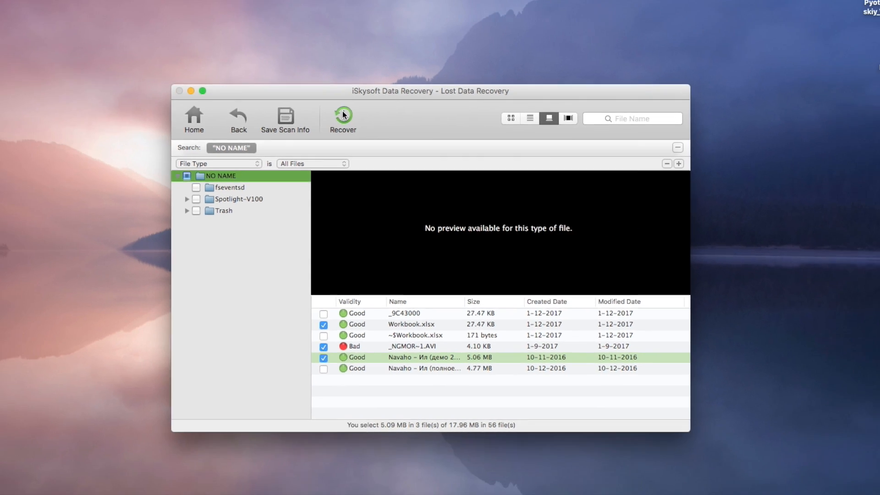
{"action": "left_click", "coordinate": [343, 116]}
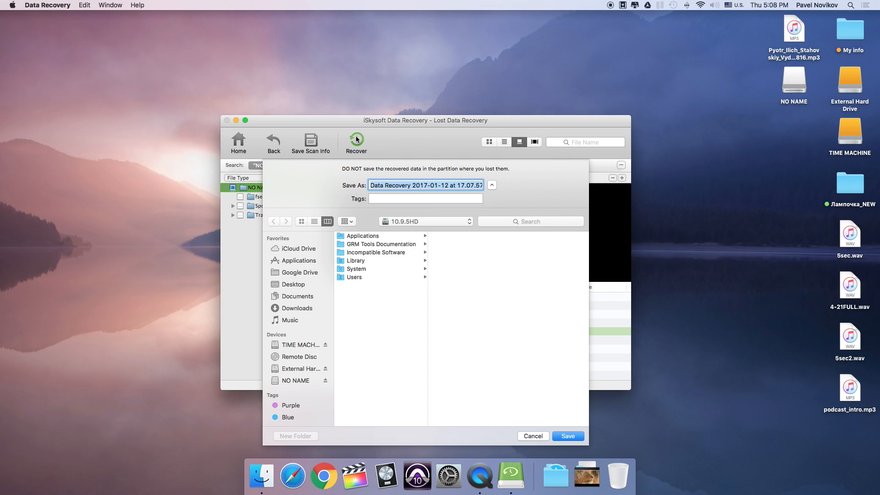
{"action": "mouse_move", "coordinate": [302, 366]}
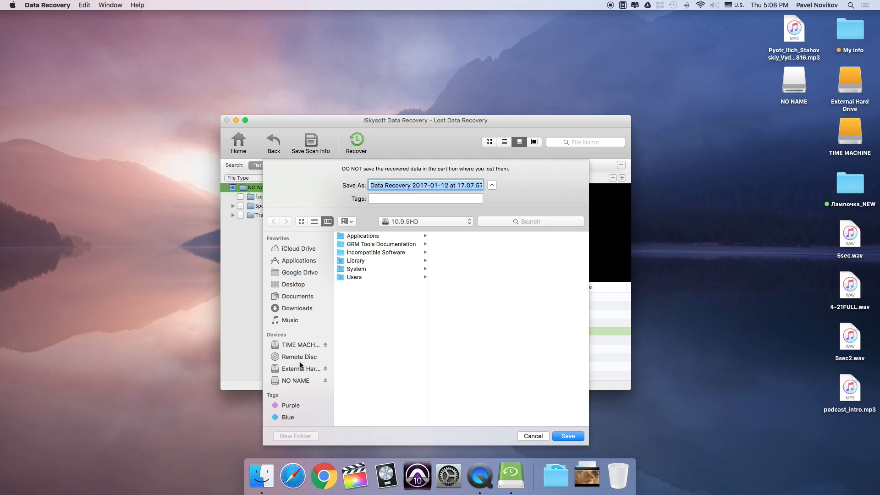
Save the three recovered files to External Hard Drive, starting the recovery.
{"action": "left_click", "coordinate": [300, 368]}
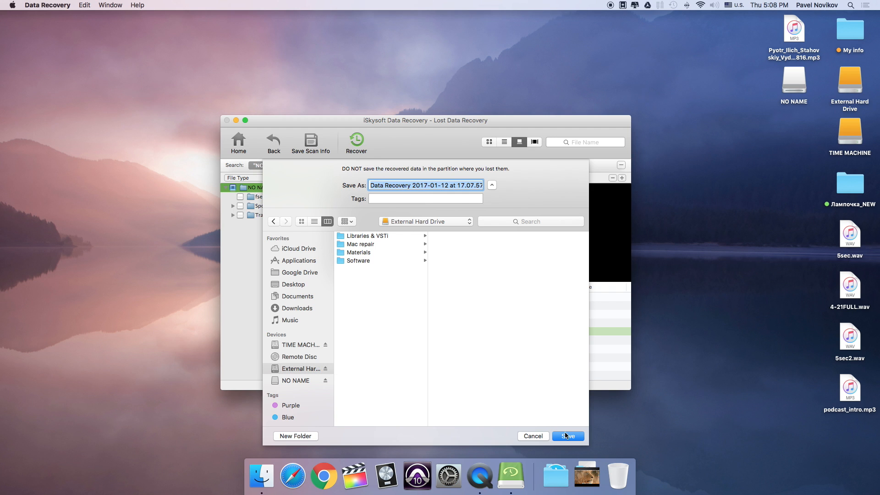
{"action": "left_click", "coordinate": [567, 437]}
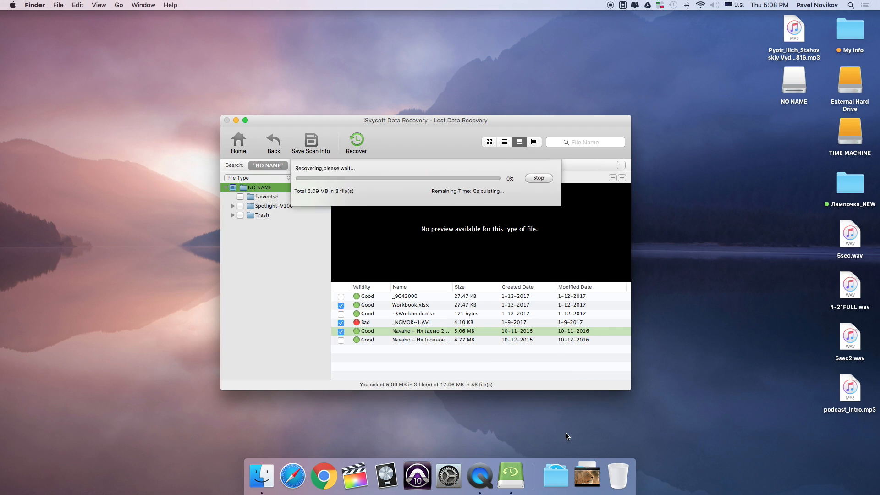